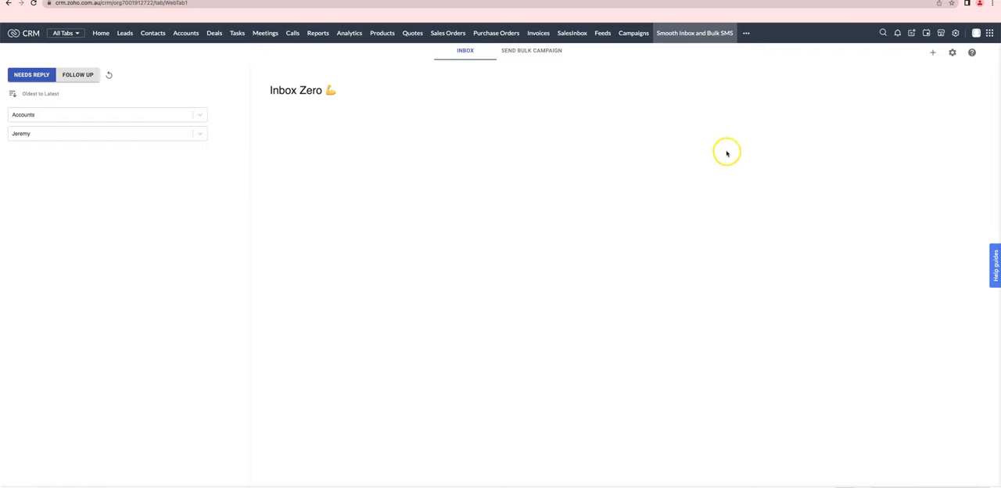
mouse_move(734, 152)
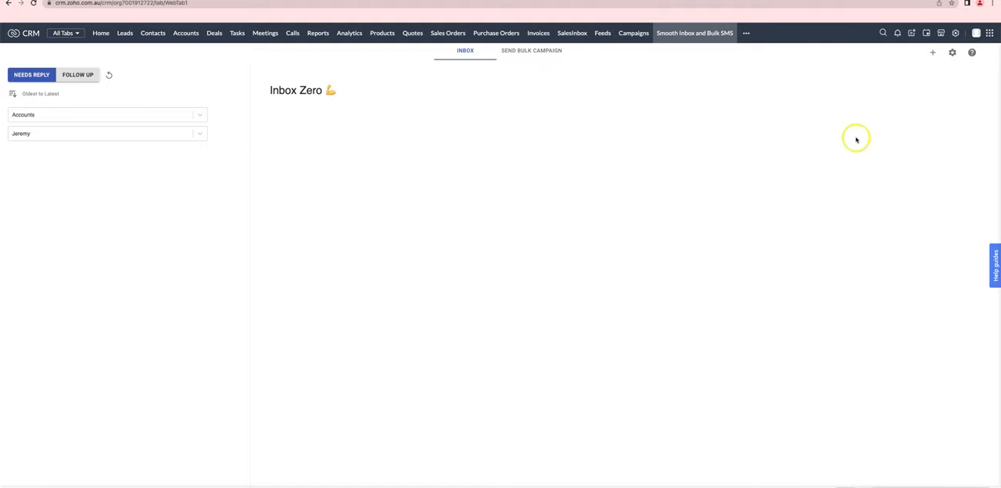
mouse_move(957, 84)
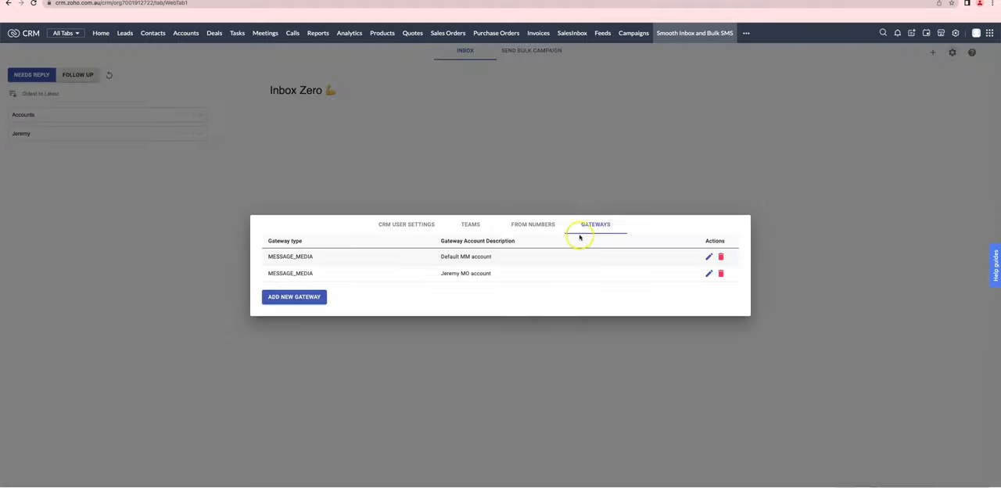
Add a new MESSAGE_MEDIA gateway described as 'extra account'.
click(294, 296)
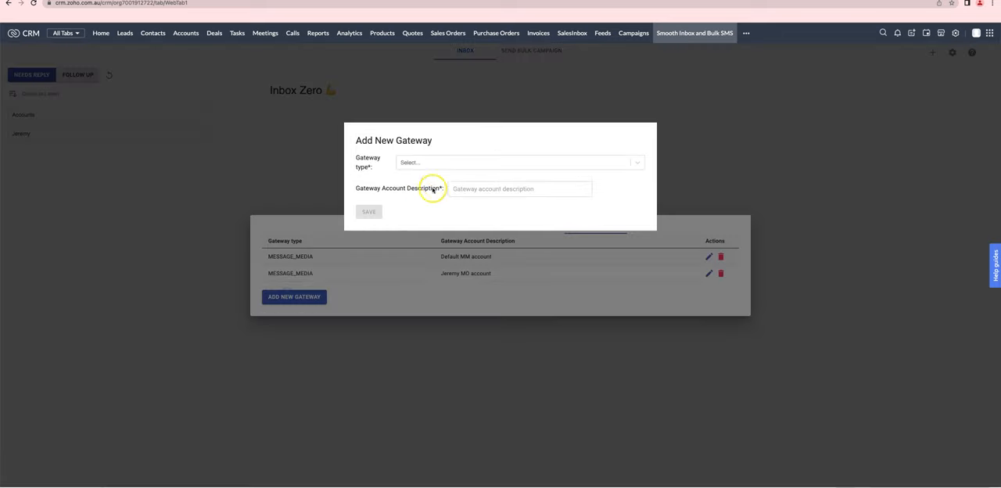
click(520, 162)
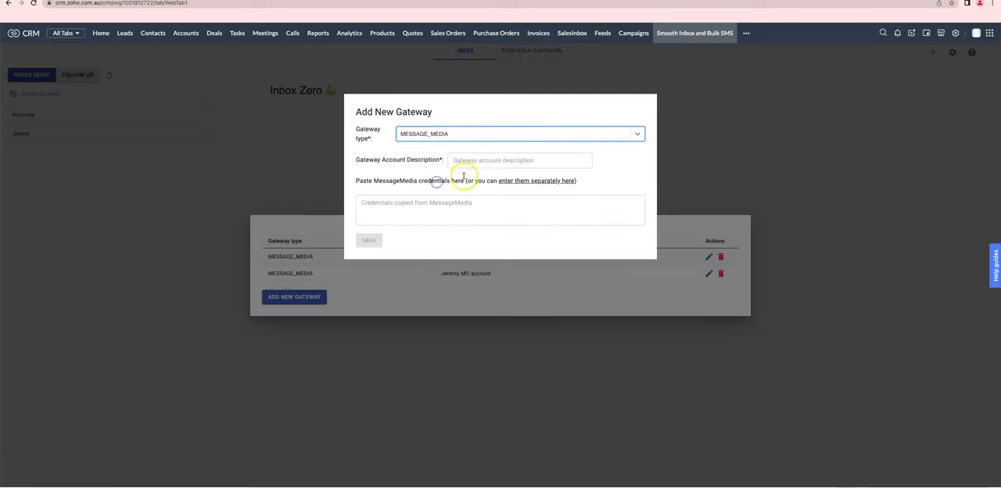
click(519, 160)
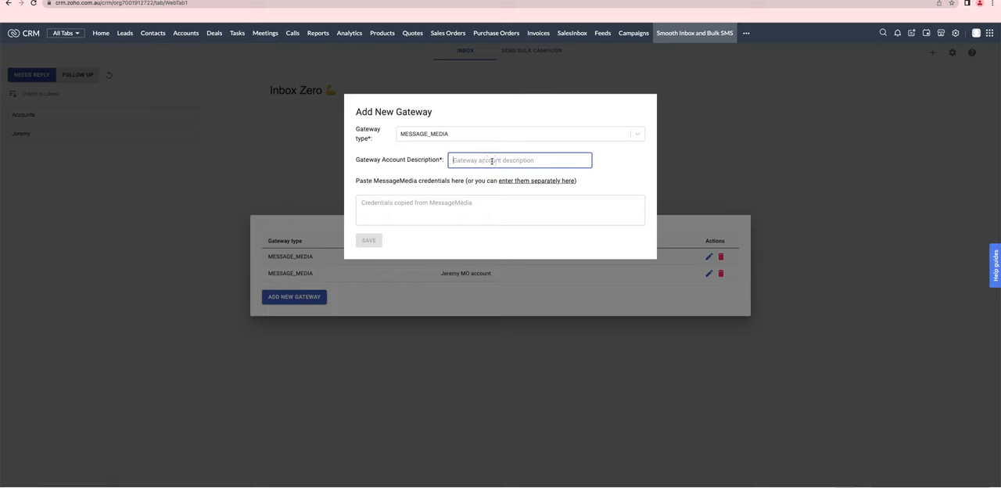
text(extra account)
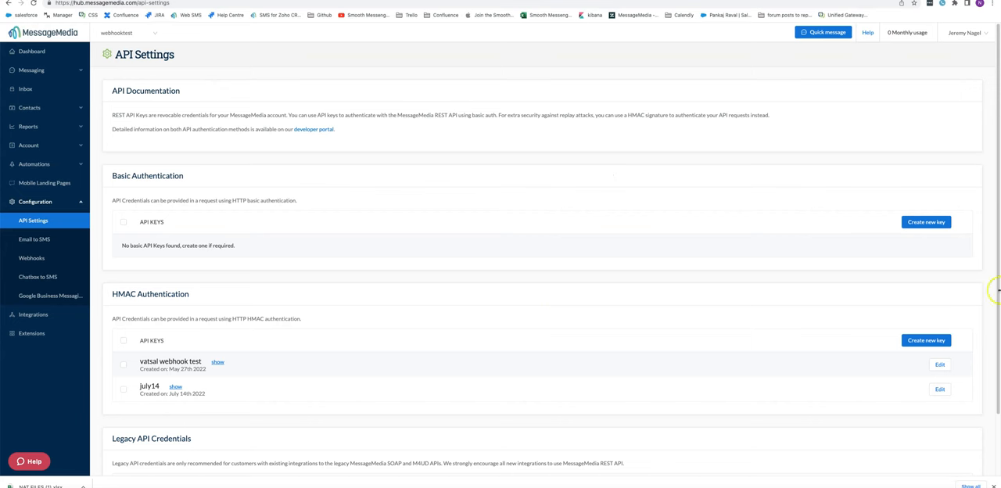
mouse_move(33, 51)
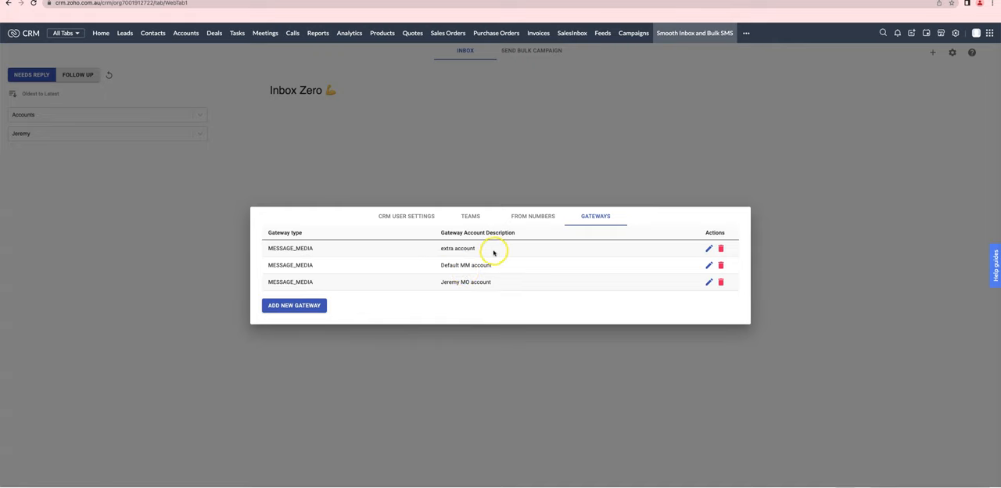
mouse_move(492, 253)
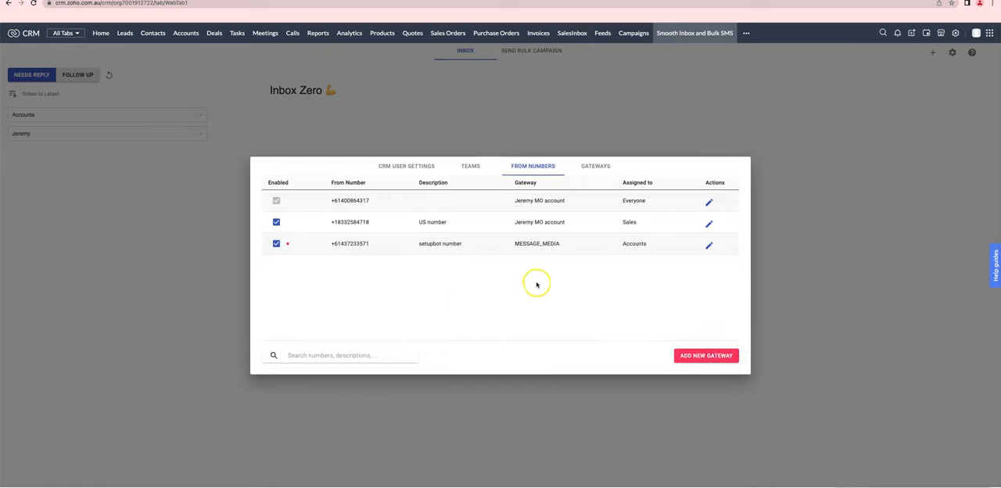
mouse_move(555, 246)
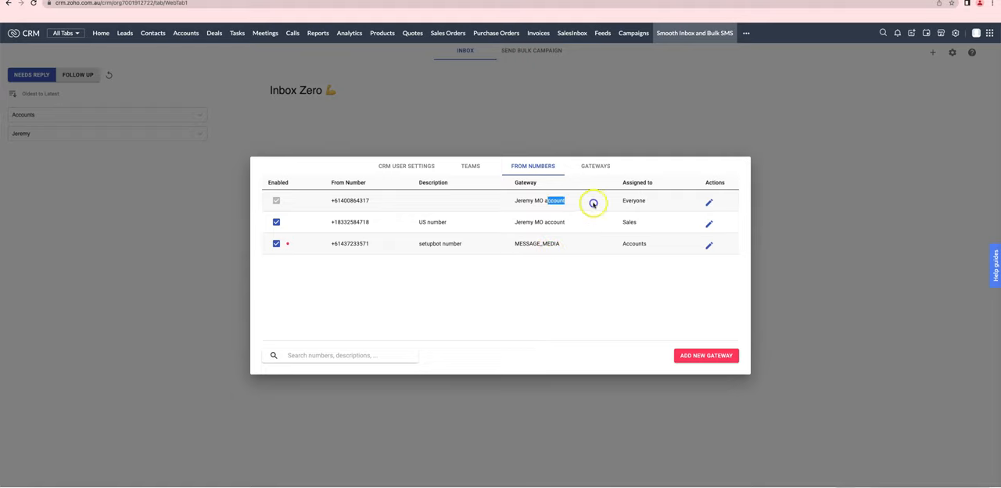
click(708, 201)
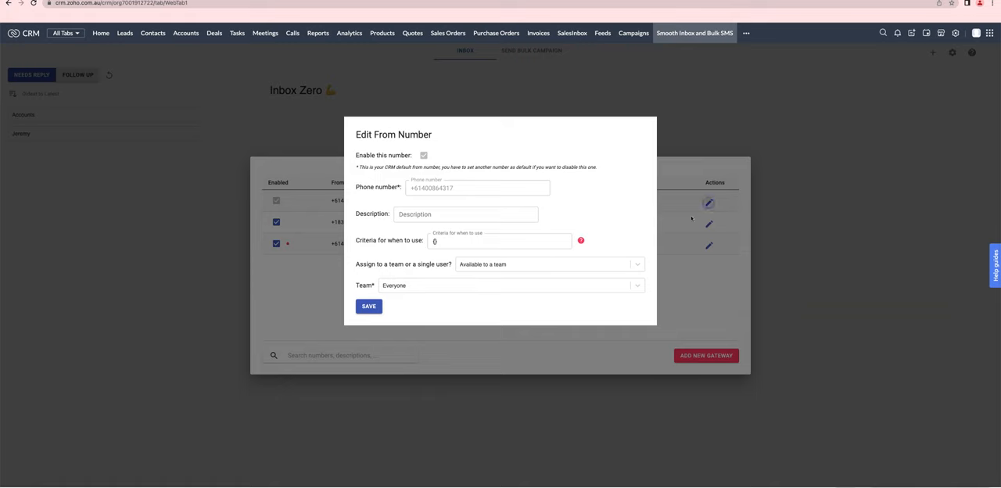
click(512, 286)
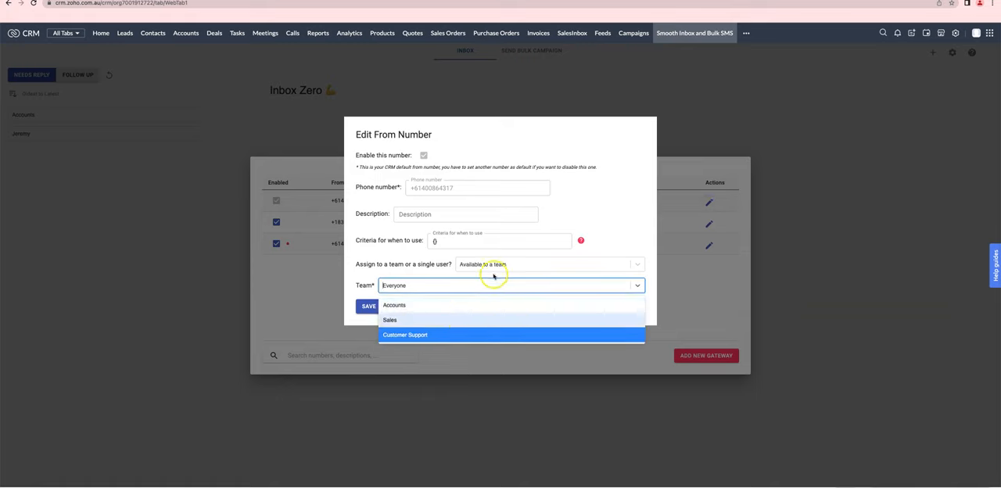
click(549, 264)
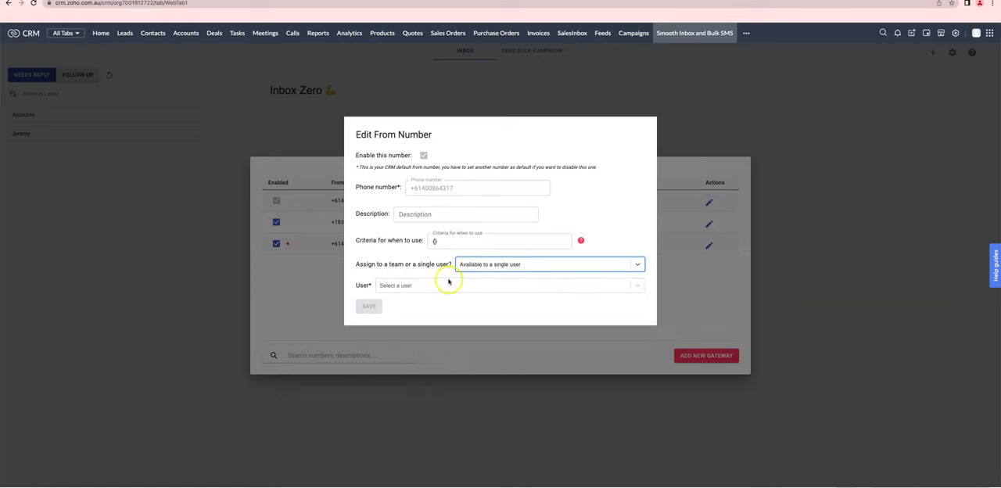
click(547, 263)
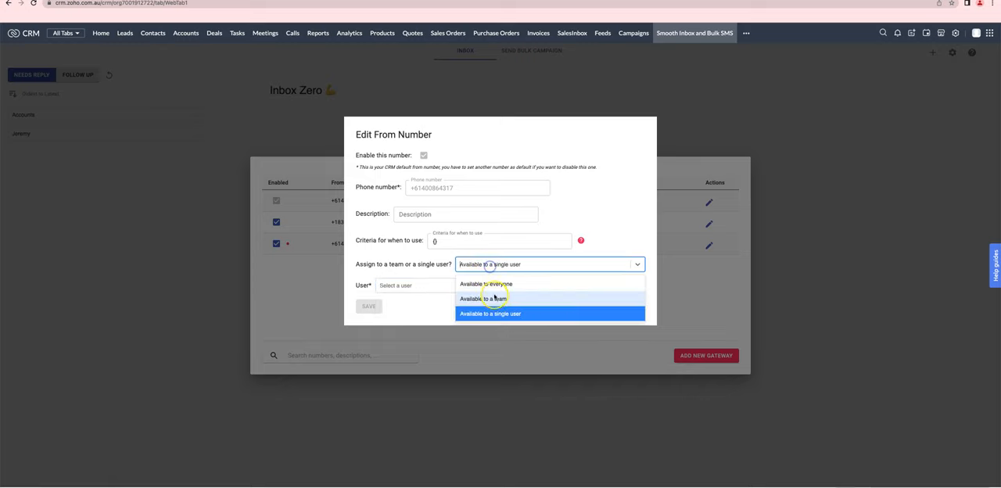